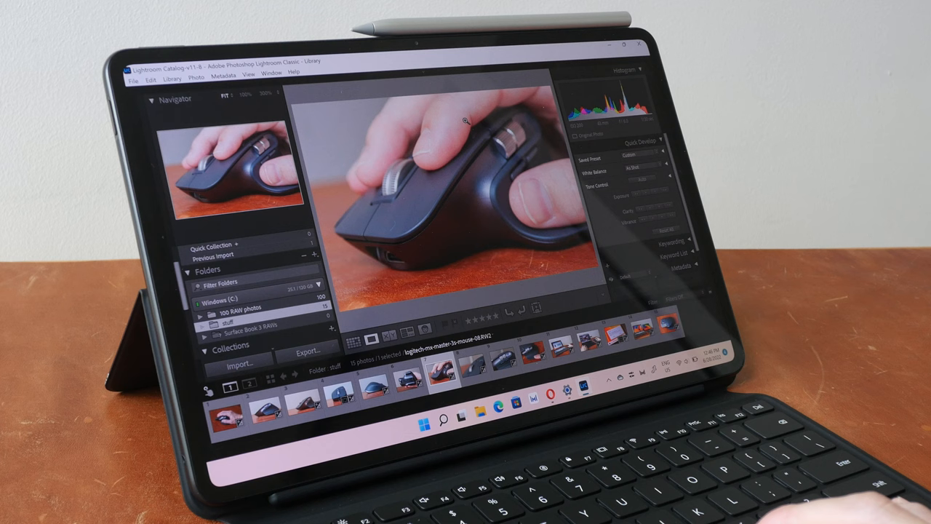
# - In PC Manager Settings, place the tablet to the right of the laptop and show its Display settings
pyautogui.click(175, 79)
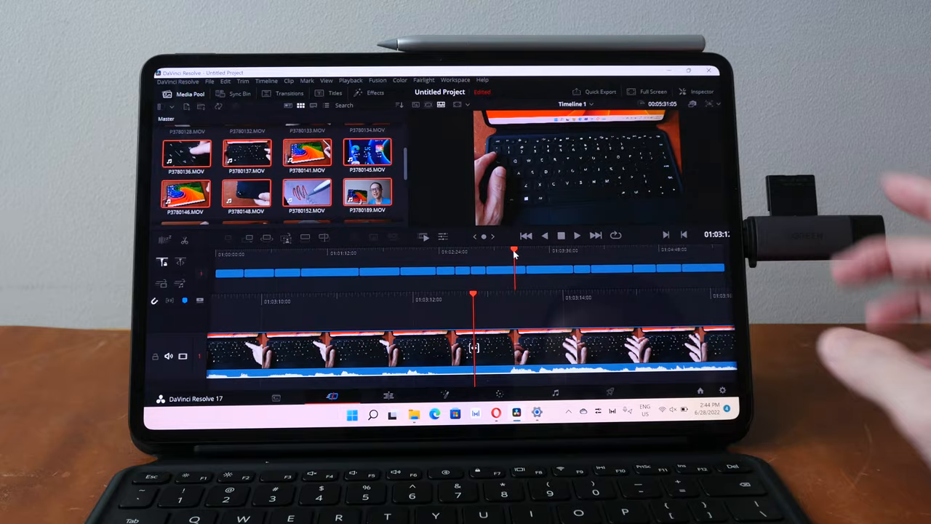
pyautogui.click(601, 91)
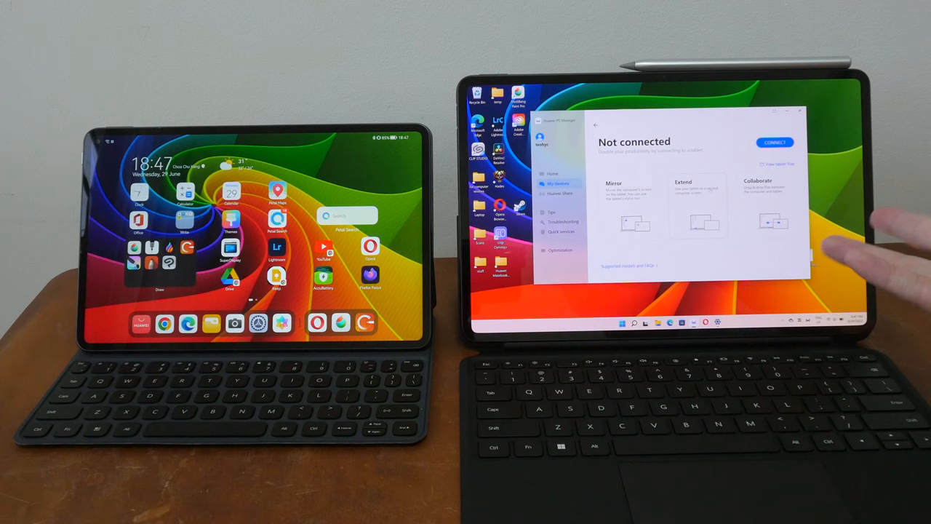
pyautogui.click(774, 142)
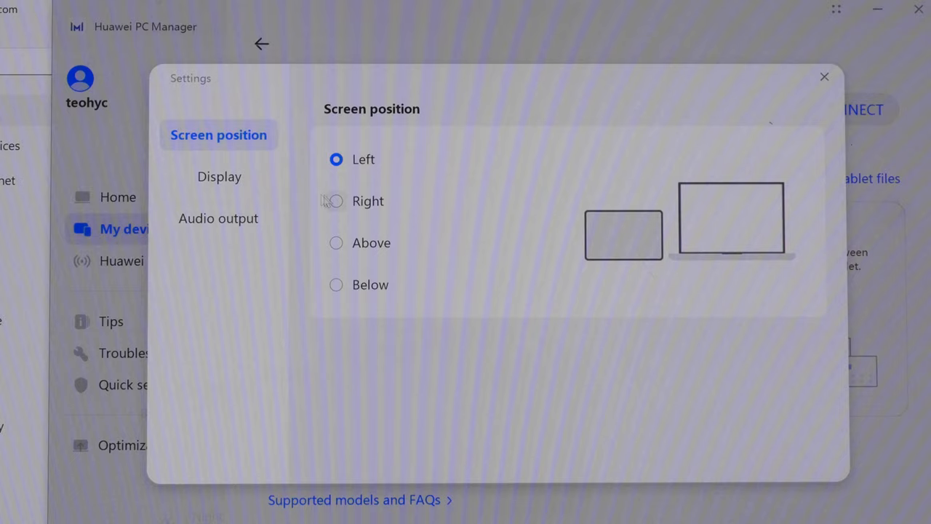
pyautogui.click(219, 176)
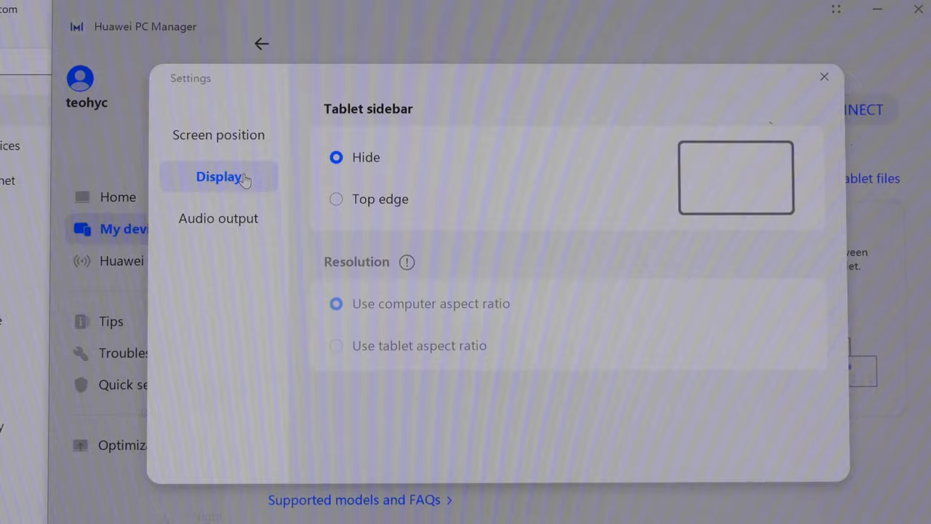
pyautogui.click(335, 198)
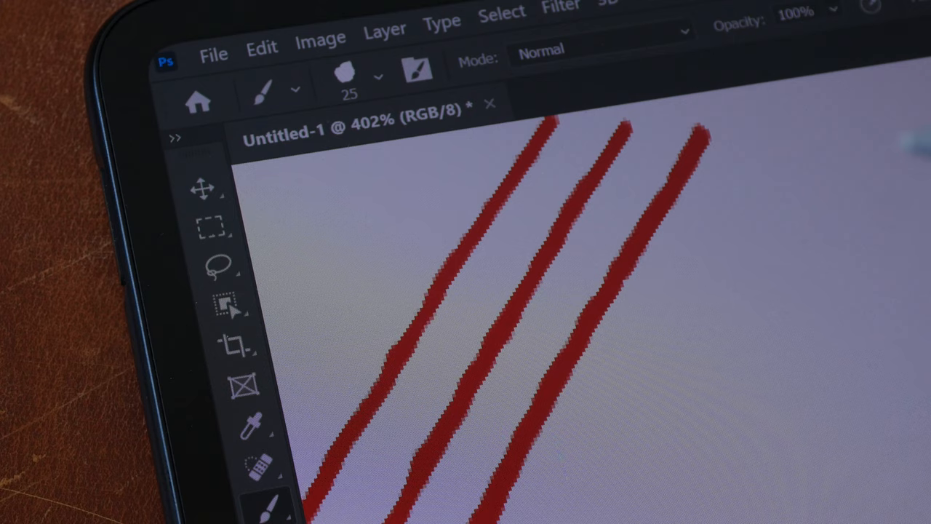
# - Draw another diagonal red brush stroke across the Photoshop canvas to test pen line quality
pyautogui.moveTo(764, 145); pyautogui.dragTo(582, 488)
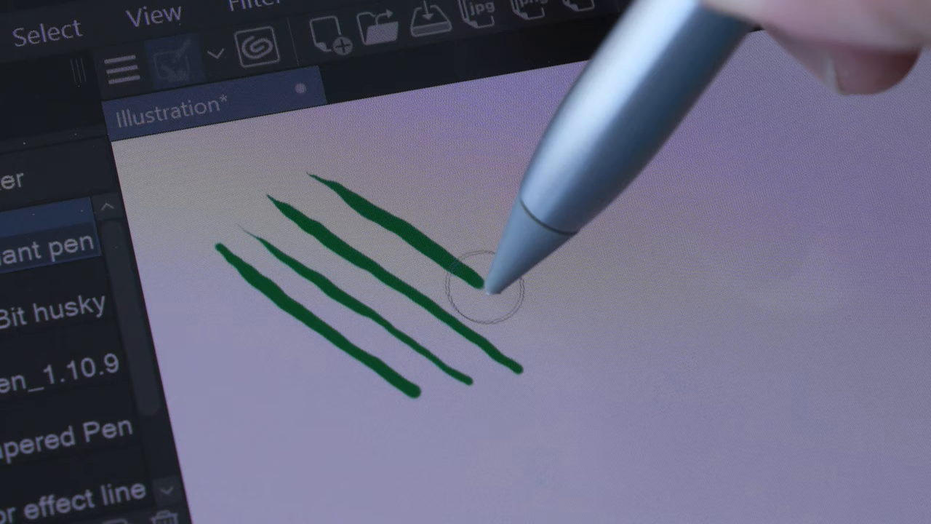
# - Add another short green tapered pen stroke beside the others on the illustration canvas
pyautogui.moveTo(473, 291); pyautogui.dragTo(654, 218)
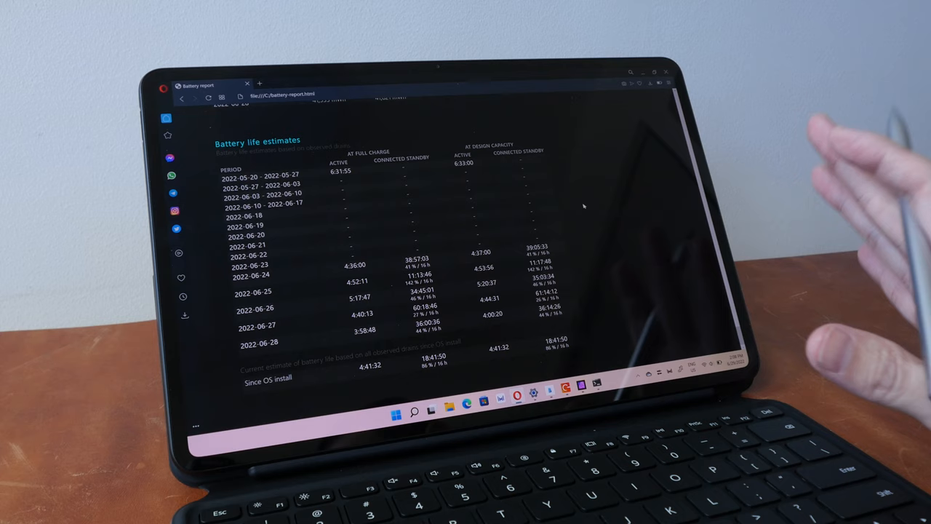
# - Scroll the battery report to the Installed batteries section showing 41,485 mWh design capacity and 14 cycles
pyautogui.scroll(3)
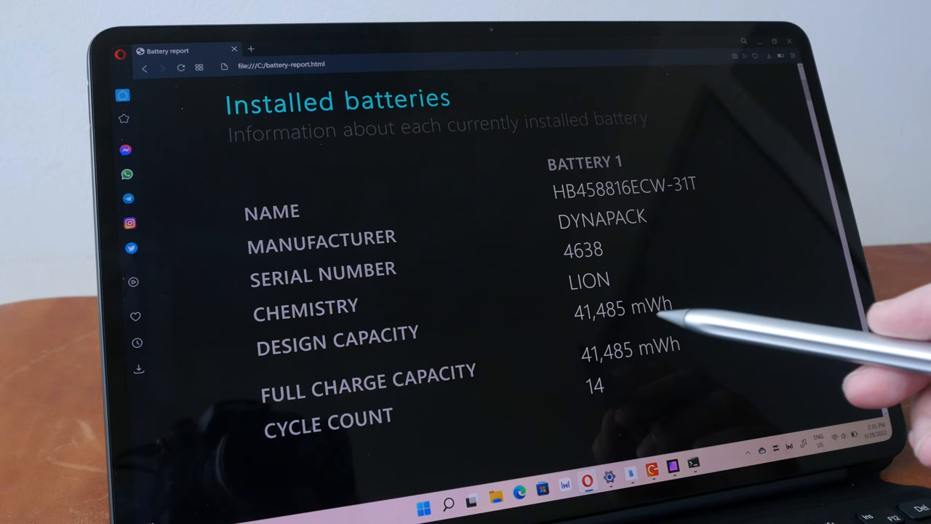